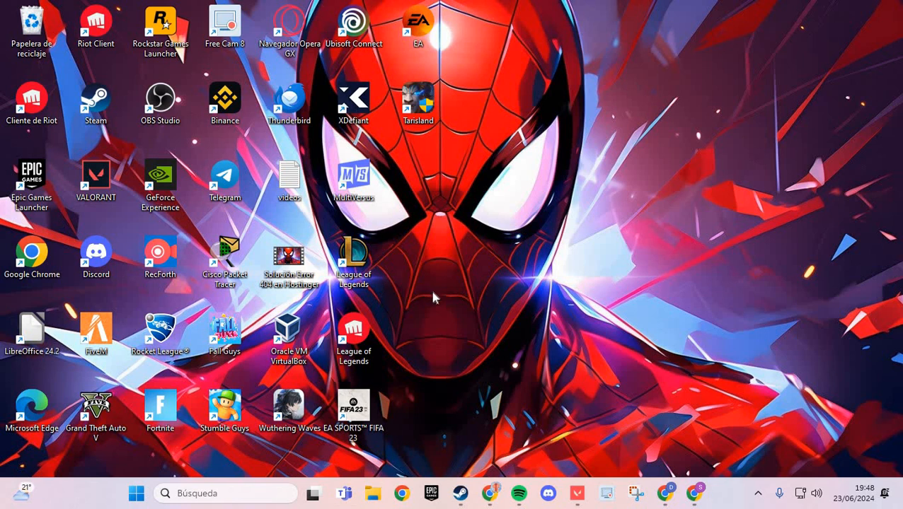
{"action": "mouse_move", "coordinate": [450, 316]}
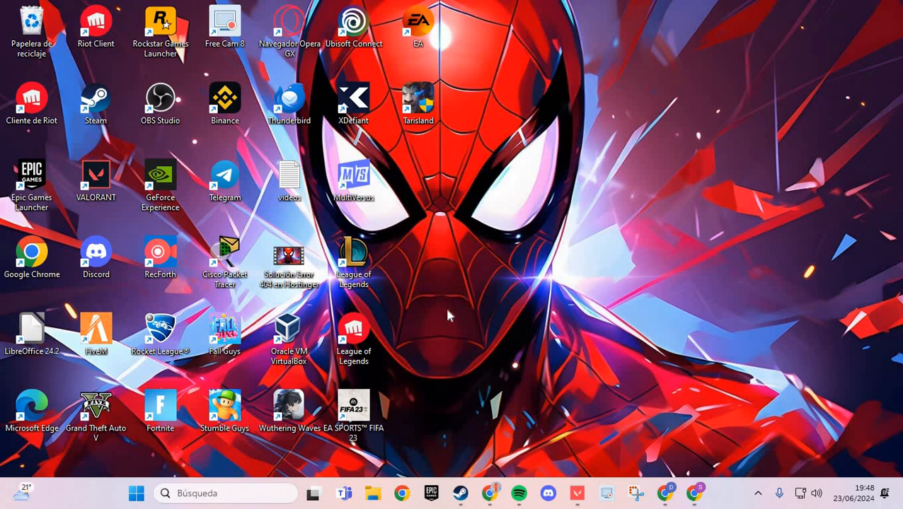
{"action": "mouse_move", "coordinate": [460, 372]}
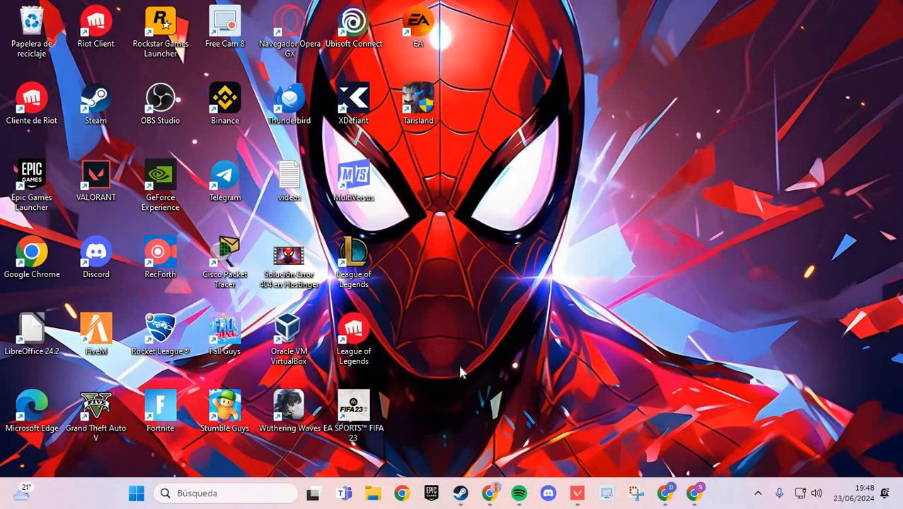
{"action": "mouse_move", "coordinate": [563, 229]}
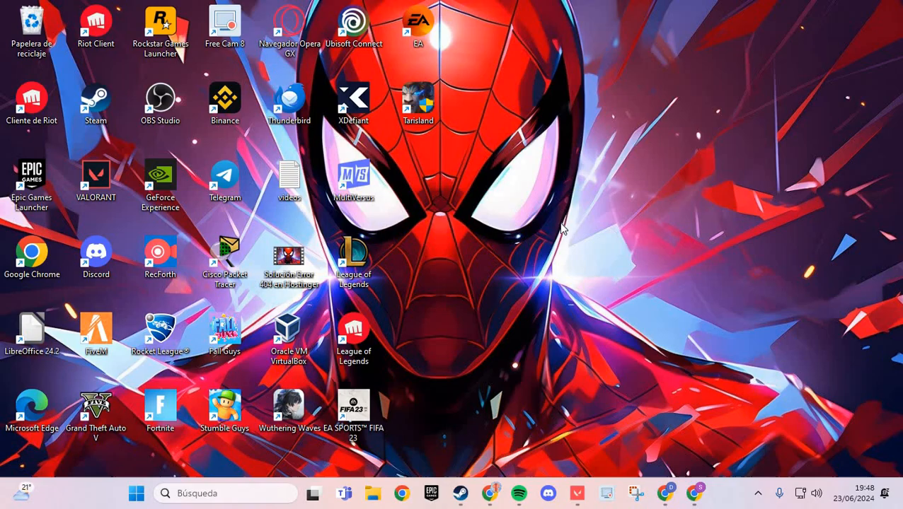
{"action": "mouse_move", "coordinate": [504, 375]}
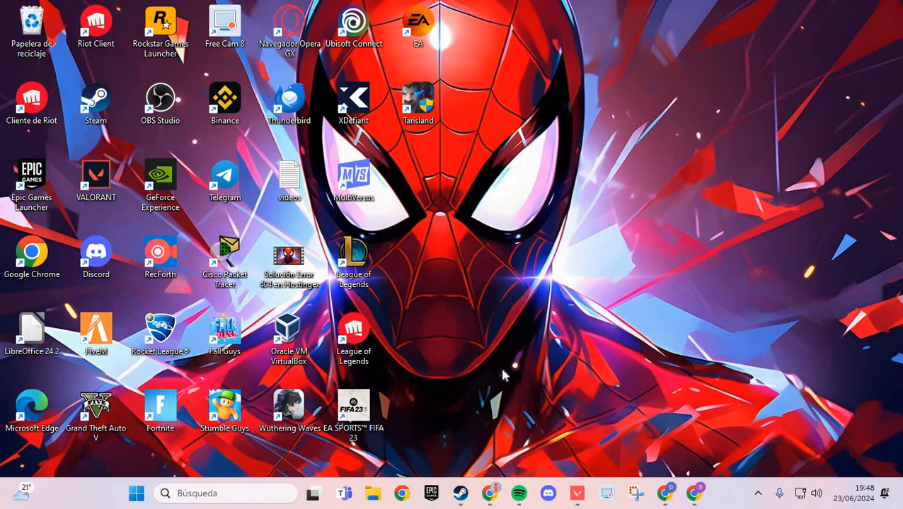
{"action": "mouse_move", "coordinate": [442, 460]}
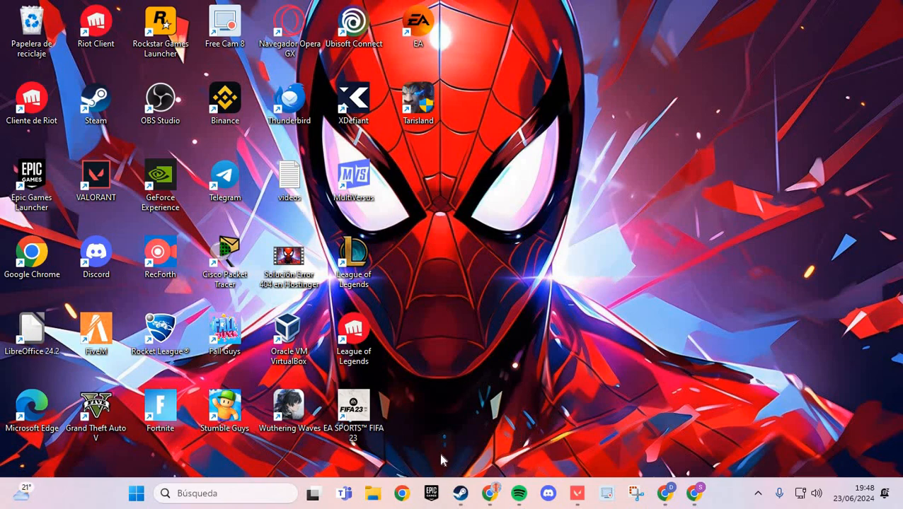
{"action": "mouse_move", "coordinate": [460, 493]}
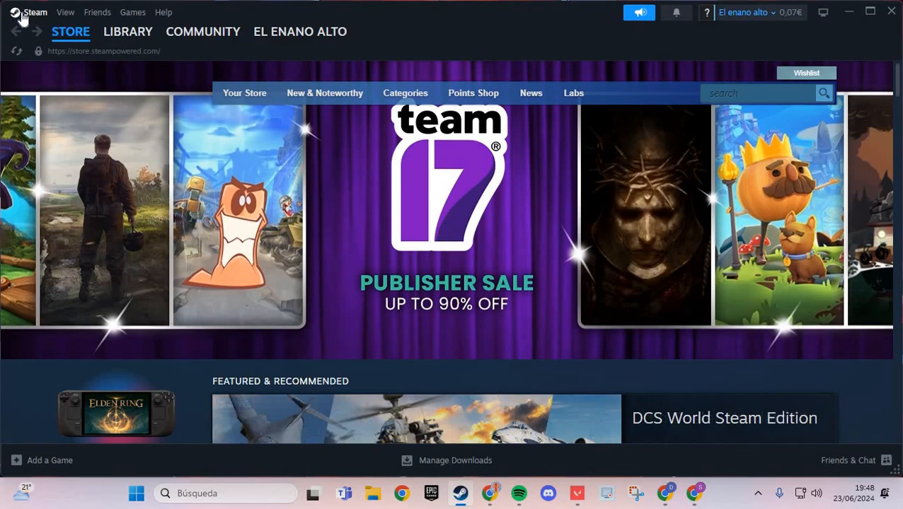
- Open Steam's Settings window from the Steam menu, landing on the Account page
{"action": "left_click", "coordinate": [35, 12]}
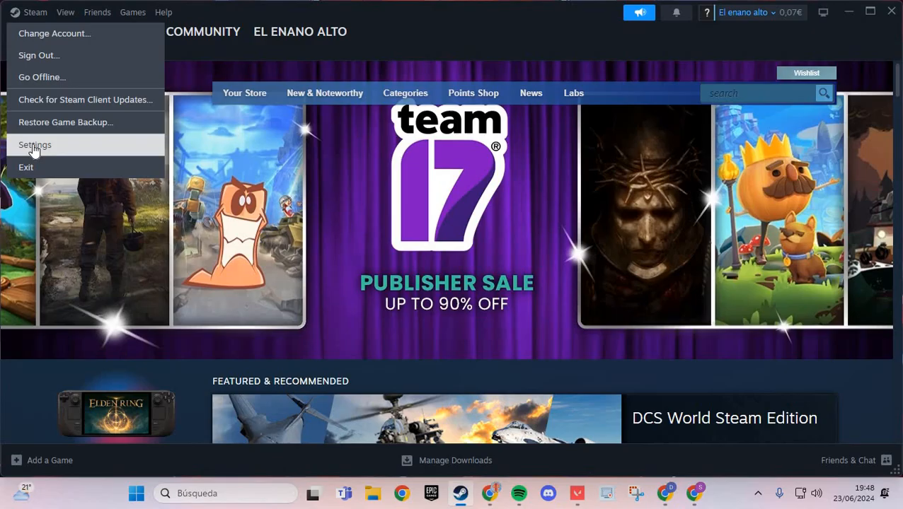
{"action": "left_click", "coordinate": [35, 144]}
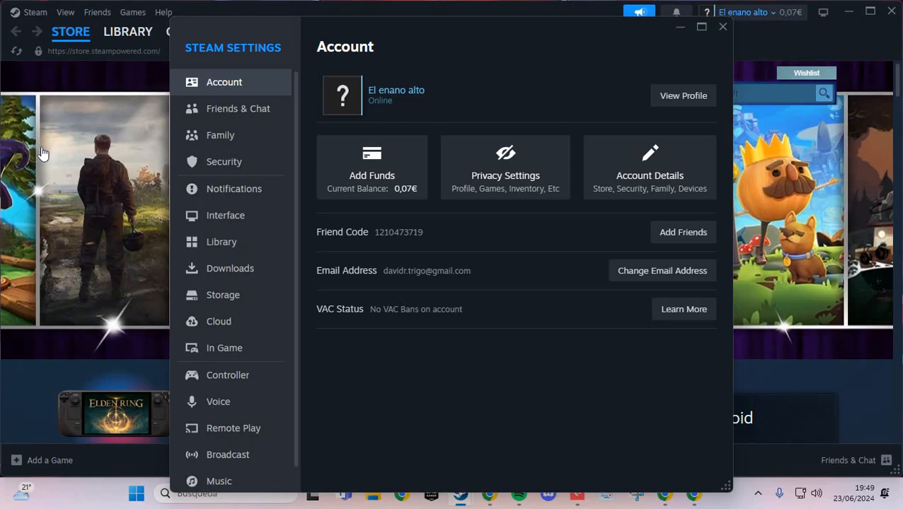
{"action": "mouse_move", "coordinate": [238, 268]}
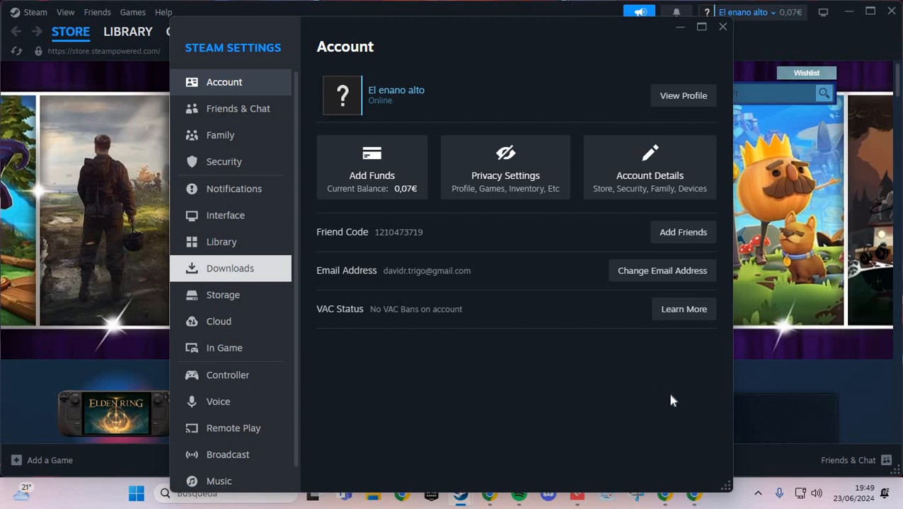
- Check the Downloads page's Clear Download Cache option, then close Settings
{"action": "left_click", "coordinate": [230, 268]}
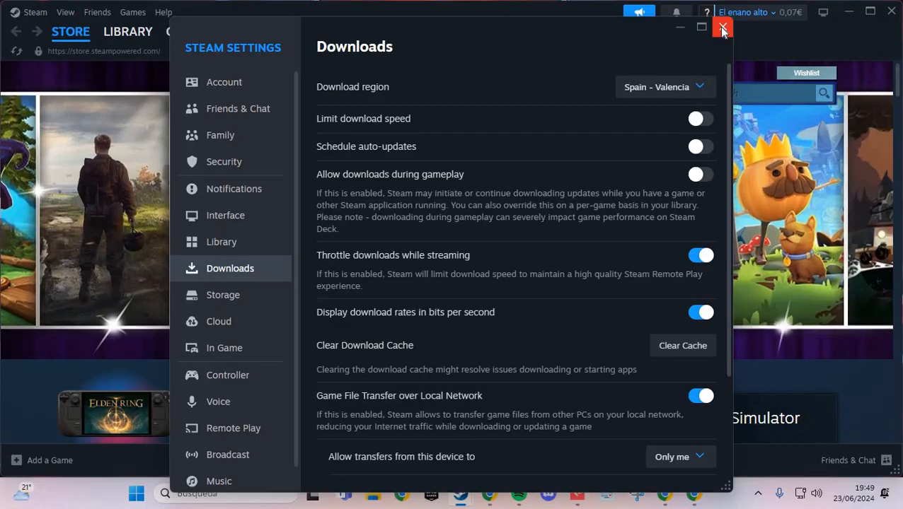
{"action": "left_click", "coordinate": [722, 29]}
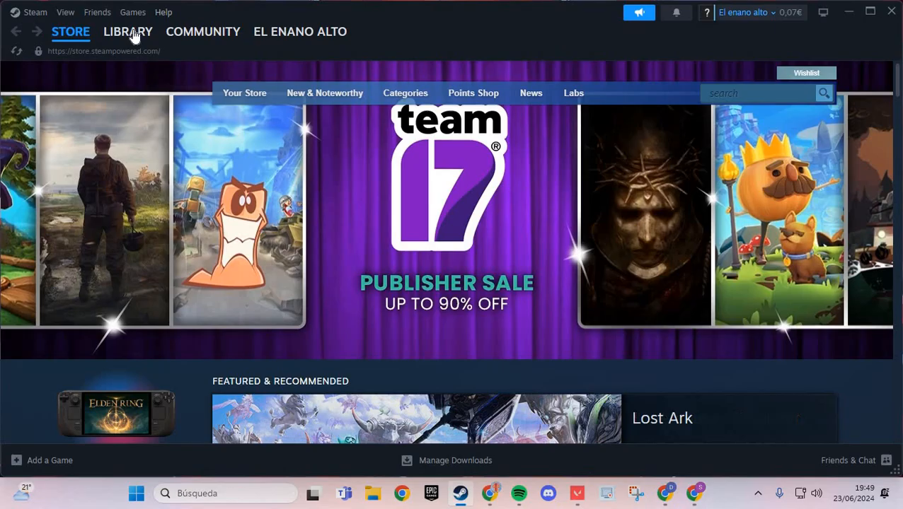
- Open the Properties window for EA SPORTS FIFA 23 from the Library
{"action": "left_click", "coordinate": [128, 31]}
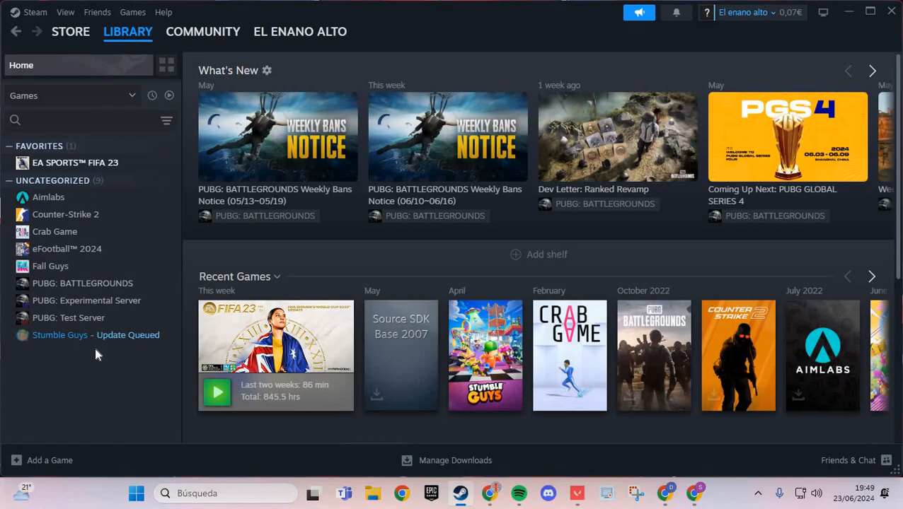
{"action": "mouse_move", "coordinate": [83, 182]}
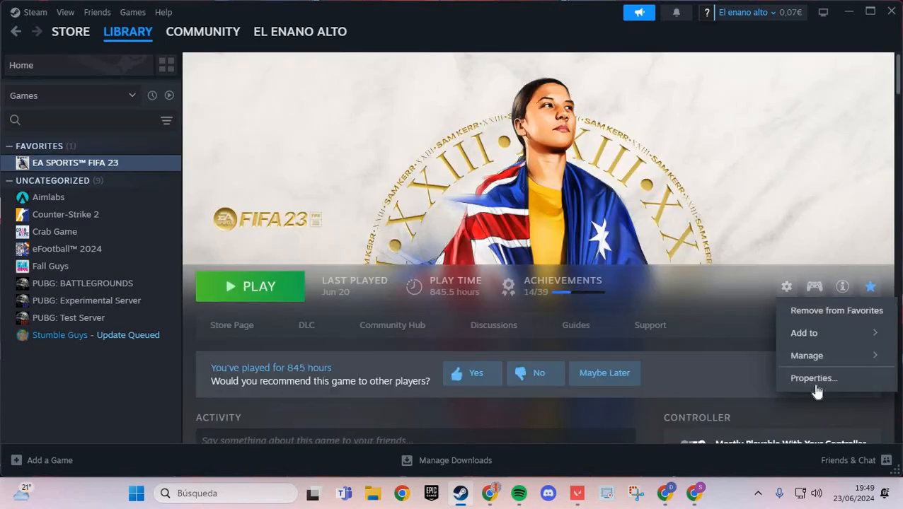
{"action": "left_click", "coordinate": [813, 378]}
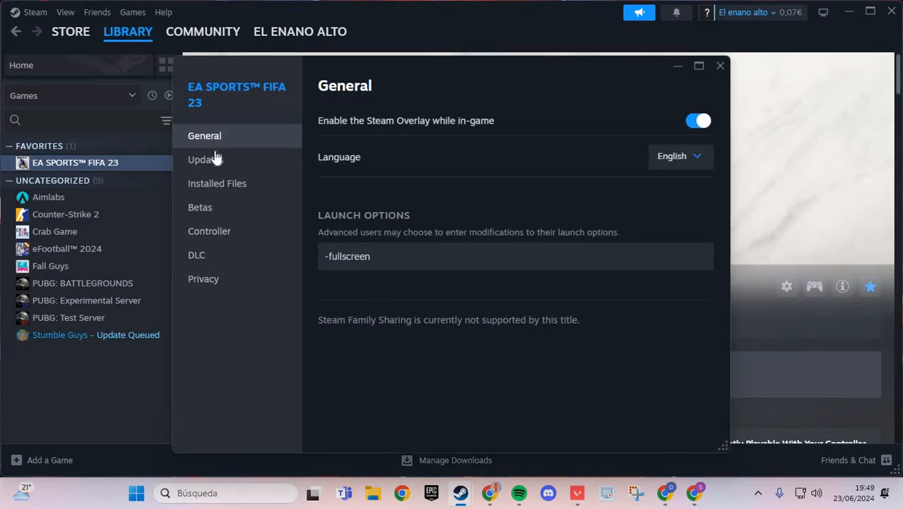
{"action": "mouse_move", "coordinate": [306, 213]}
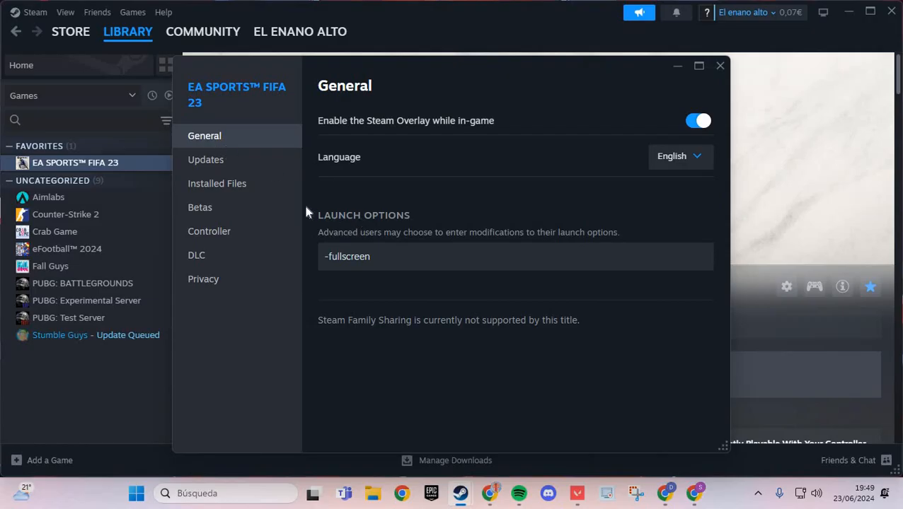
- Change FIFA 23's launch options from -fullscreen to -DX11
{"action": "left_click", "coordinate": [515, 256]}
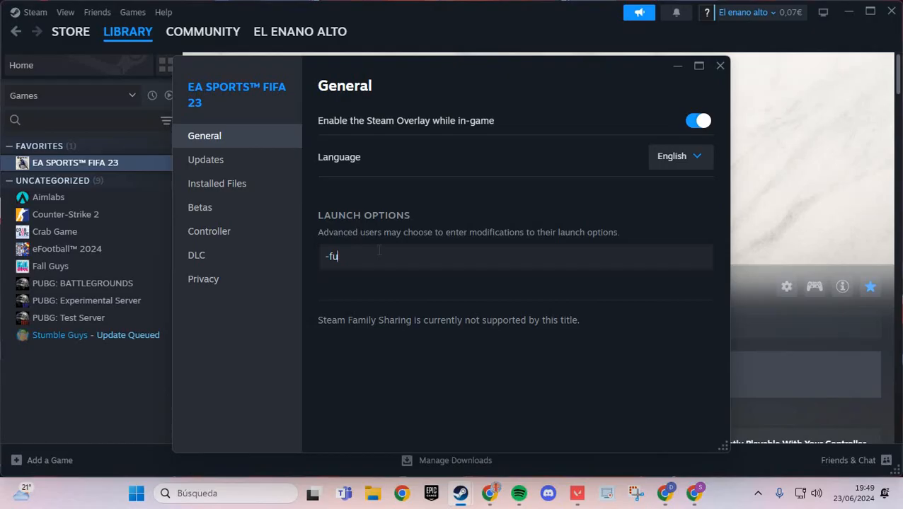
{"action": "type", "text": "-DX"}
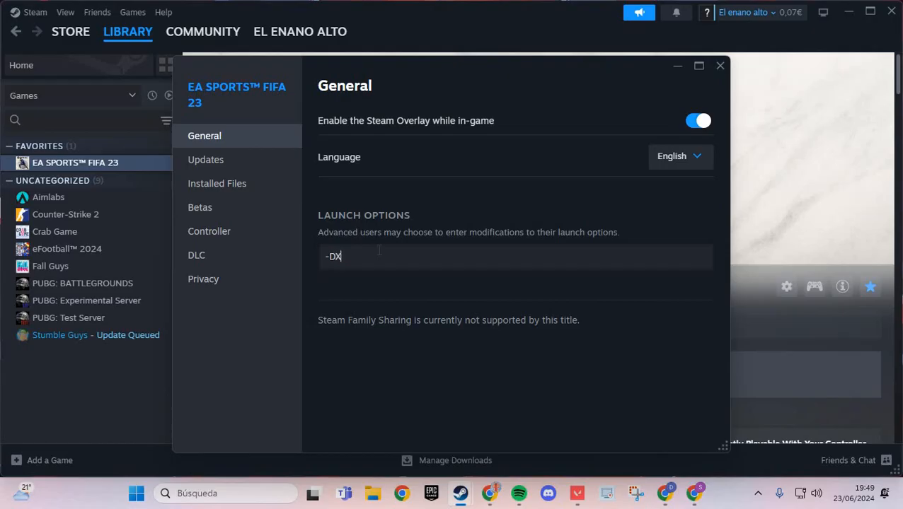
{"action": "type", "text": "11"}
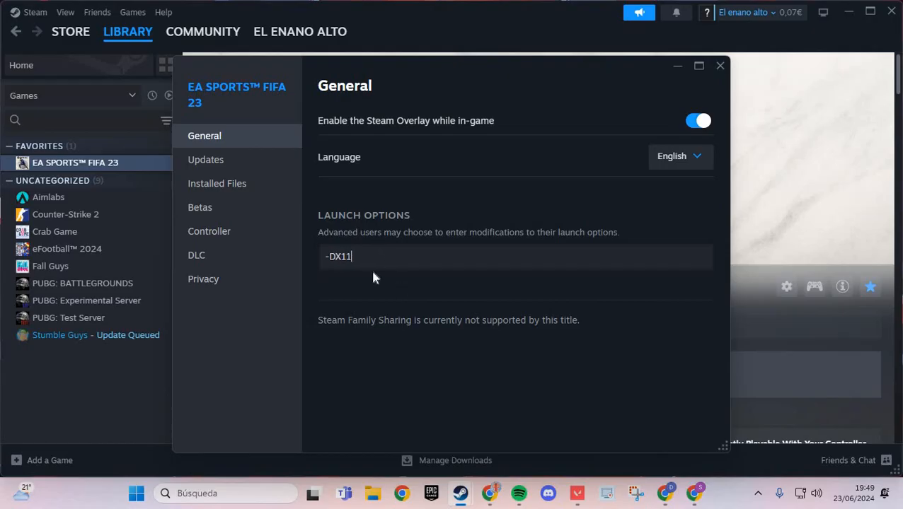
{"action": "mouse_move", "coordinate": [218, 183]}
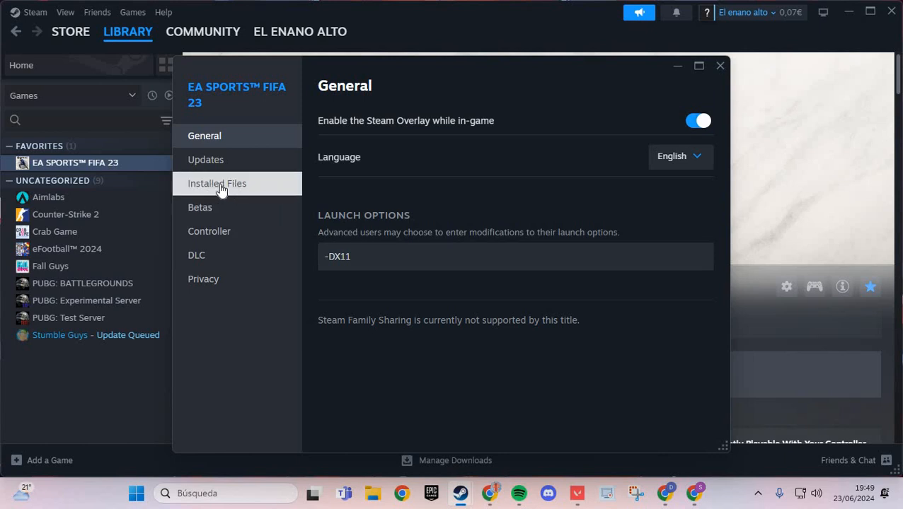
- Verify FIFA 23's game file integrity from Installed Files, then close Properties and minimize Steam
{"action": "left_click", "coordinate": [217, 183]}
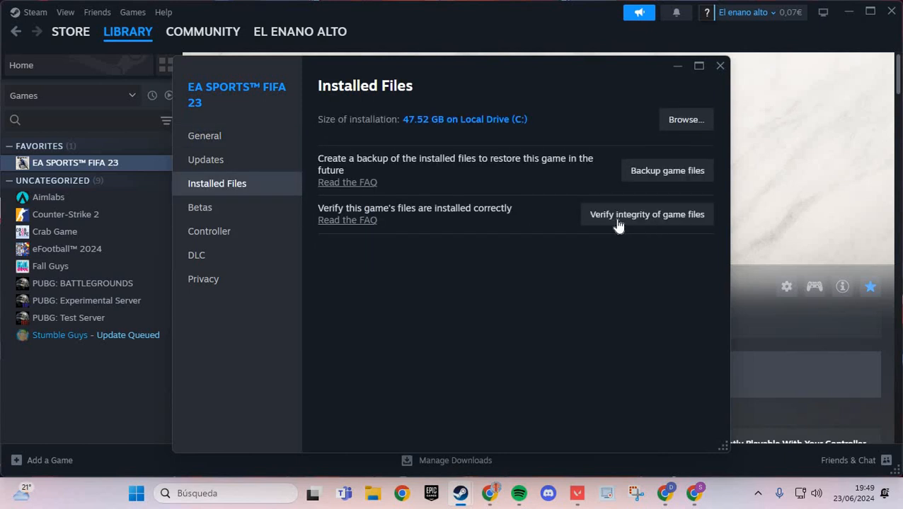
{"action": "left_click", "coordinate": [646, 214]}
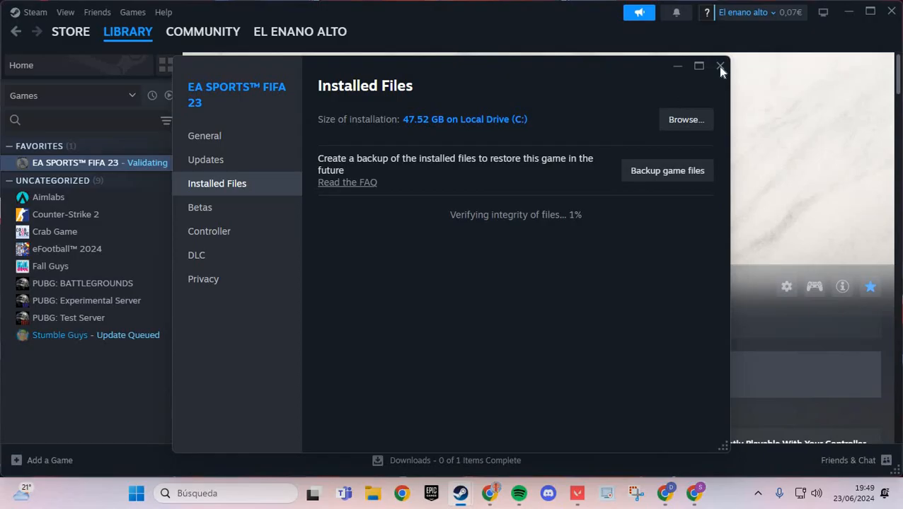
{"action": "mouse_move", "coordinate": [677, 66]}
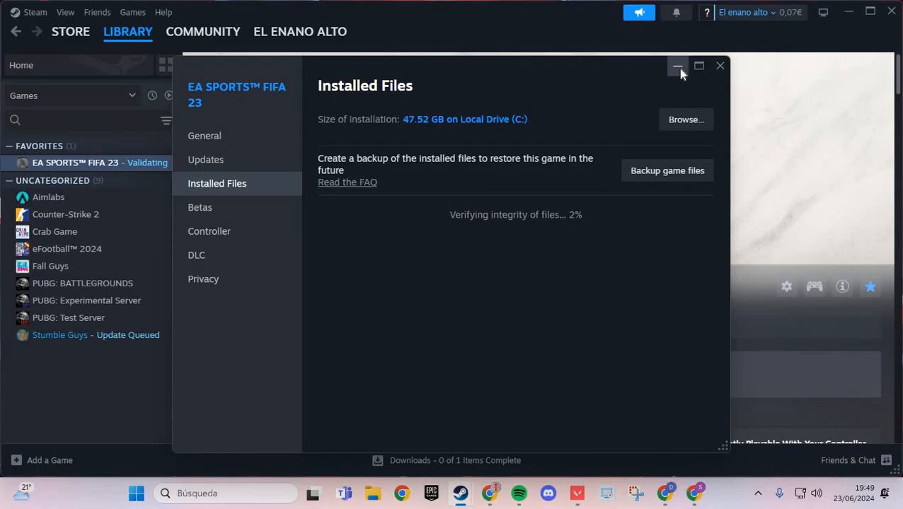
{"action": "left_click", "coordinate": [721, 66]}
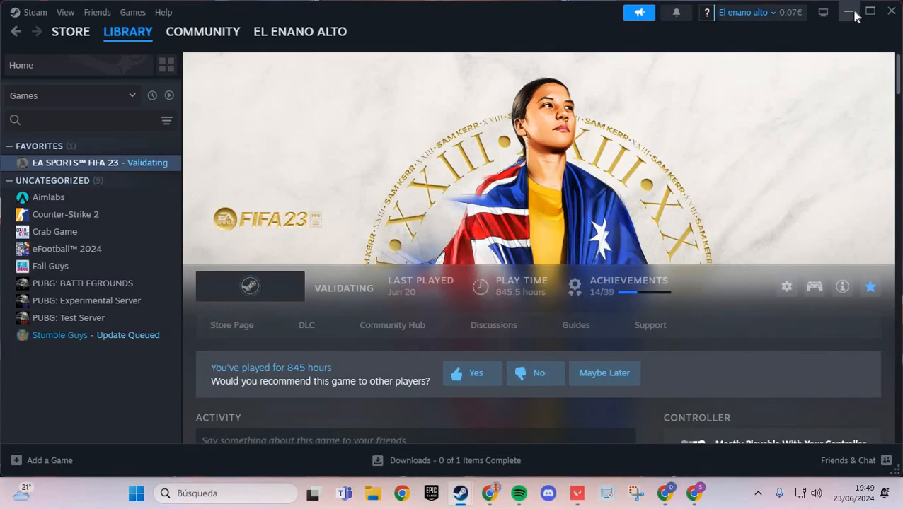
{"action": "left_click", "coordinate": [848, 12]}
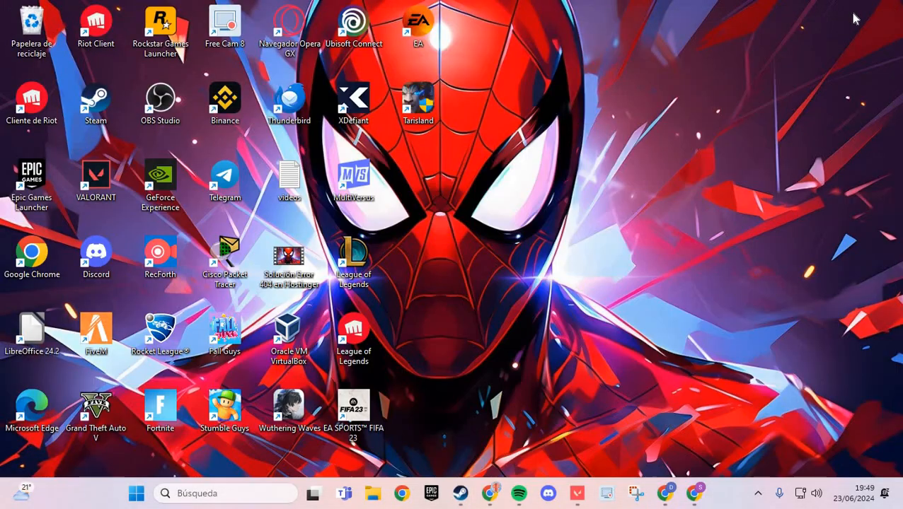
{"action": "mouse_move", "coordinate": [700, 250]}
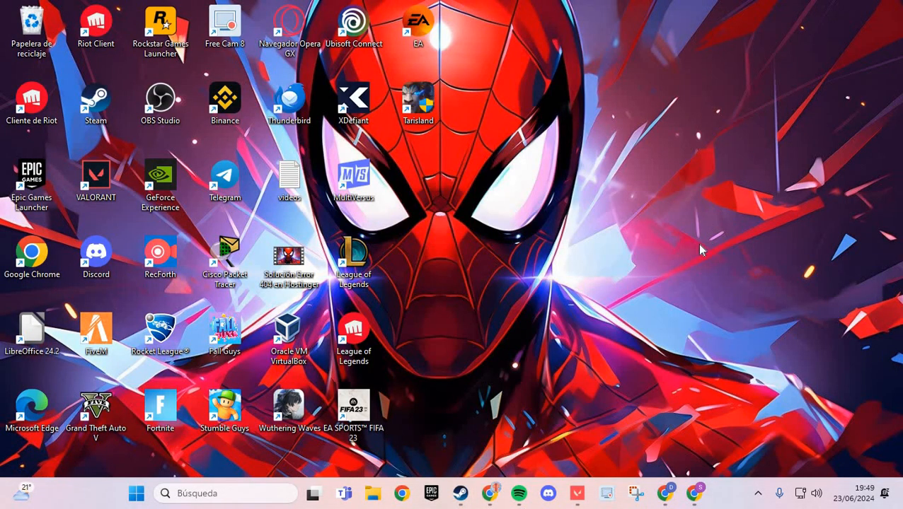